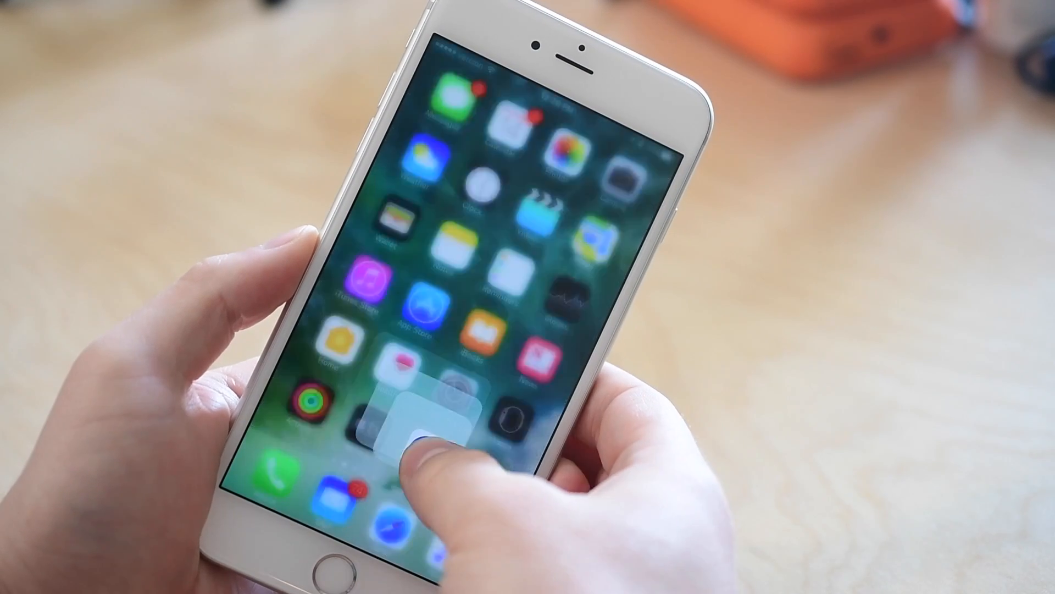
Step: Pull down Notification Center and press the Pencil on a grouped day's alert
left_click(418, 451)
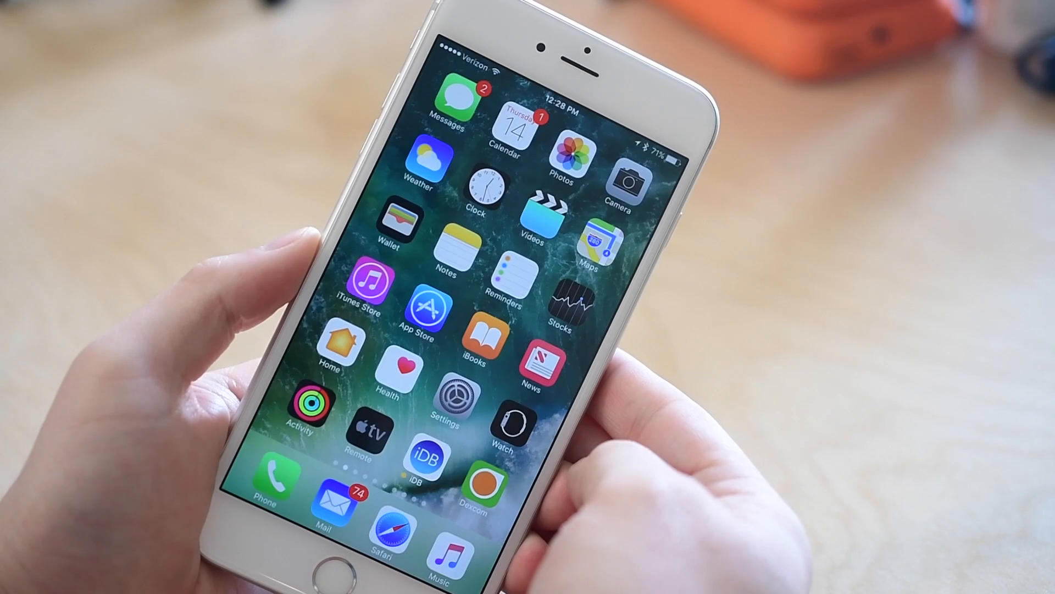
left_click(482, 484)
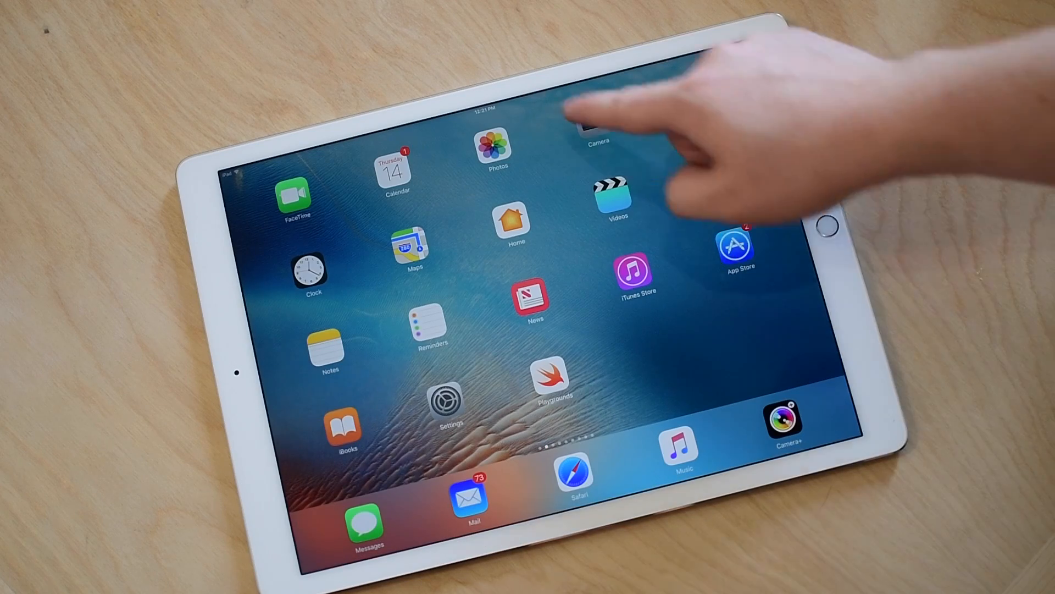
mouse_move(596, 134)
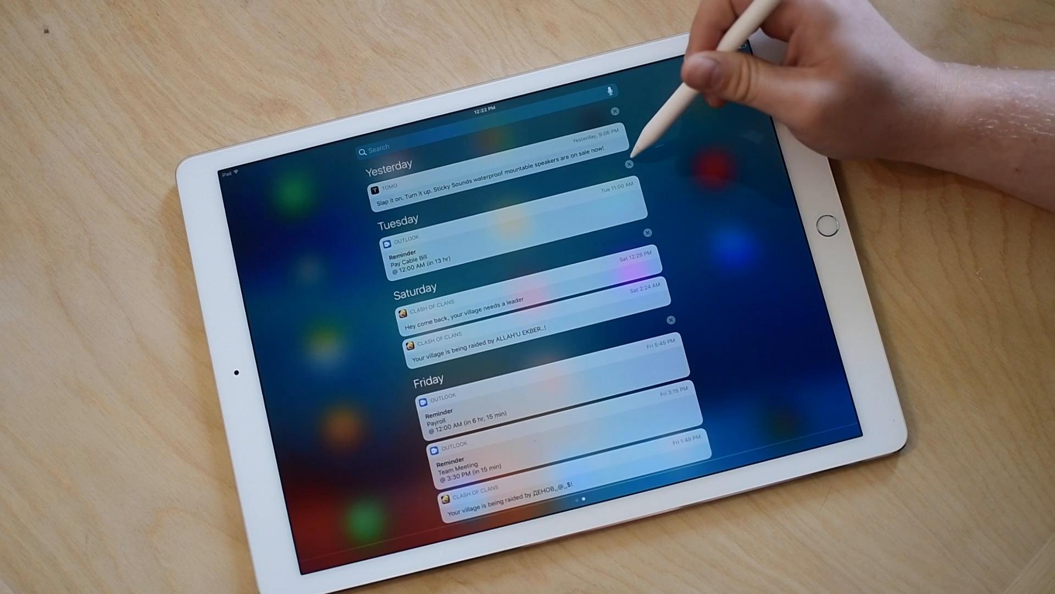
left_click(613, 162)
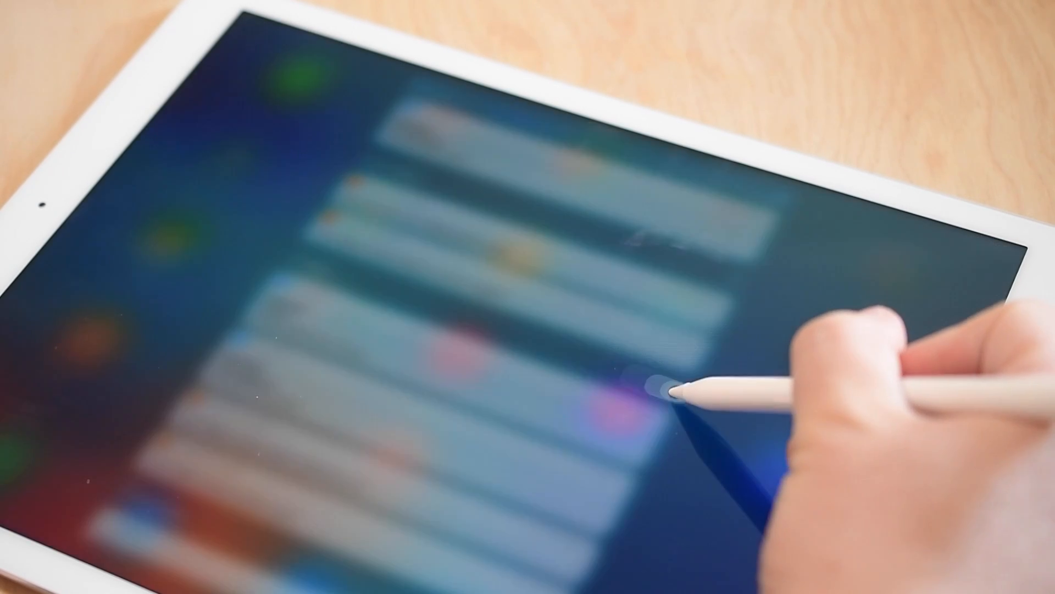
Step: 3D Touch the X beside a day header and choose Clear All Notifications
left_click(669, 387)
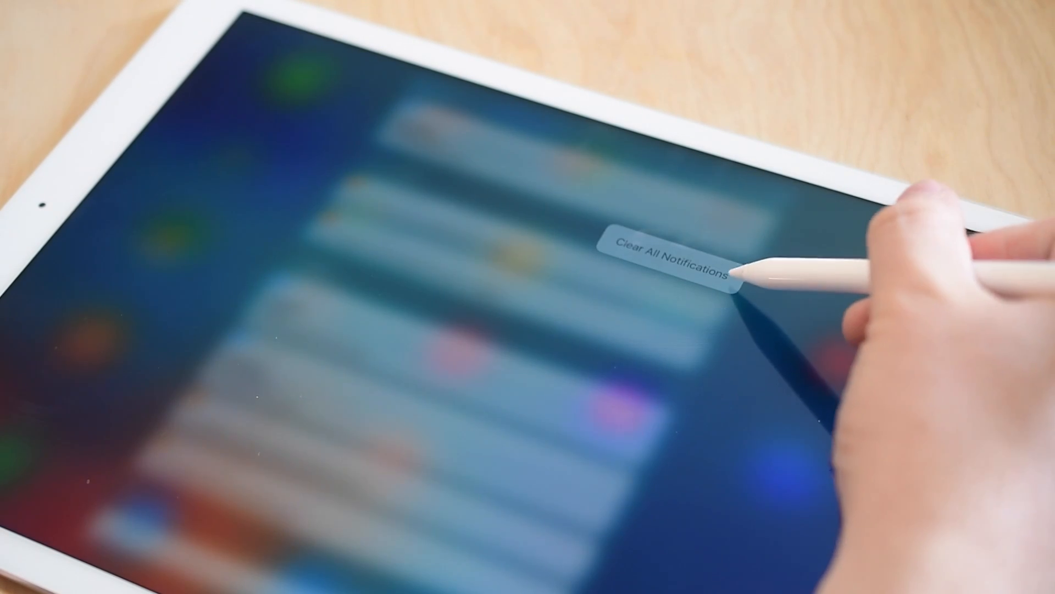
left_click(666, 259)
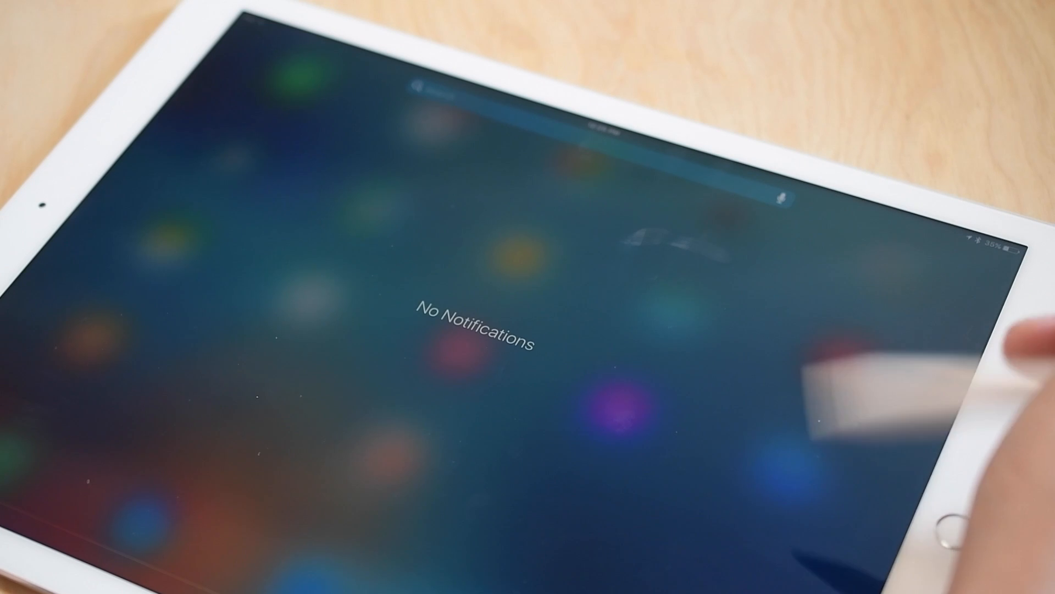